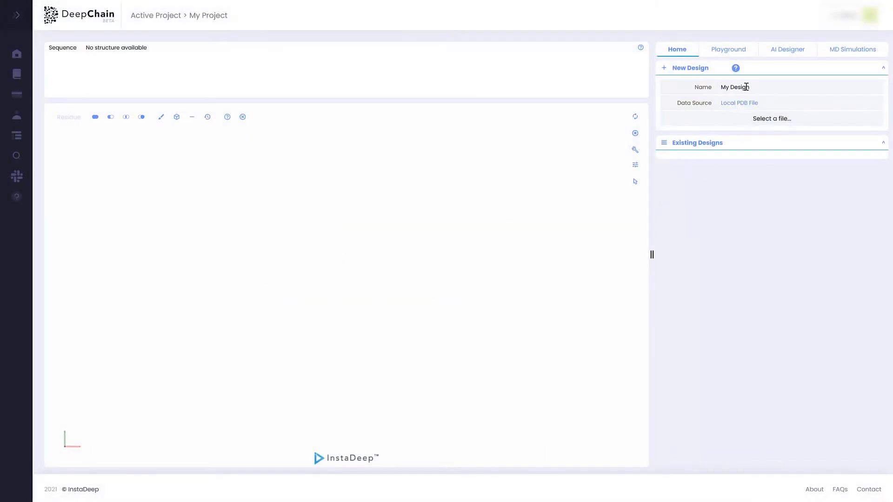
Step: Create the GLUT5 design using the 4-letter PDB ID 4YB9 as data source
{"action": "type", "text": "G"}
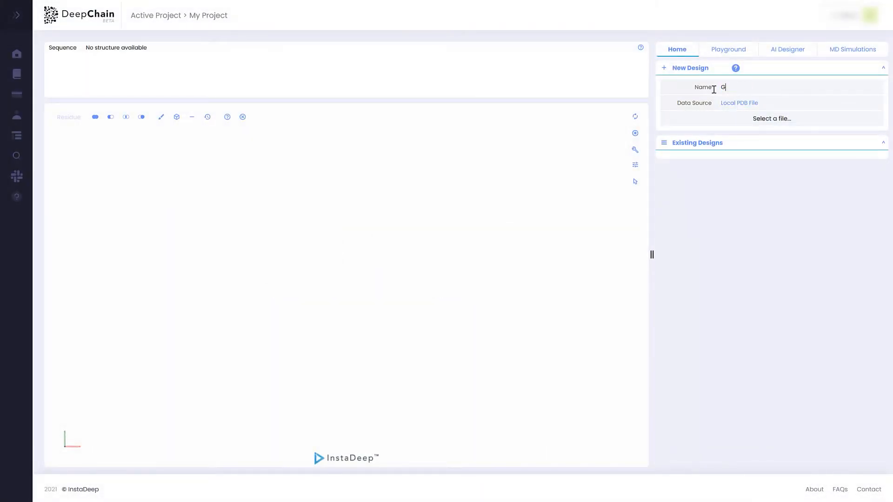
{"action": "type", "text": "LUT5"}
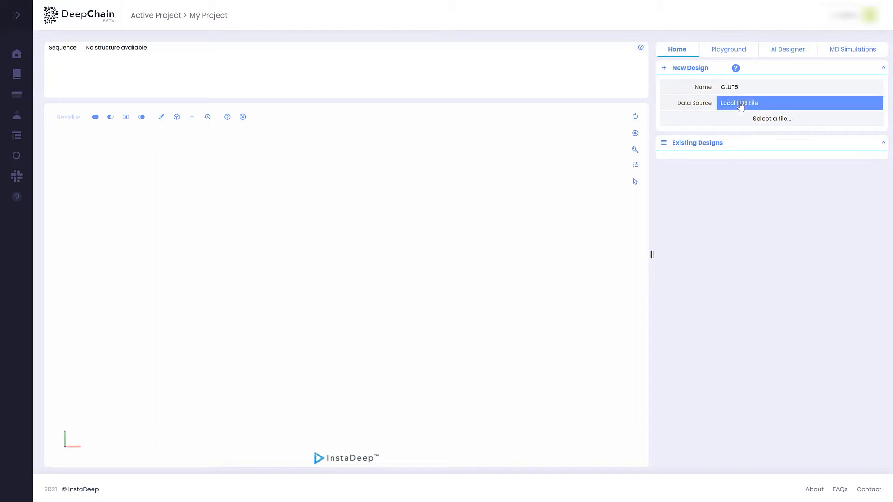
{"action": "left_click", "coordinate": [740, 103]}
{"action": "type", "text": "4"}
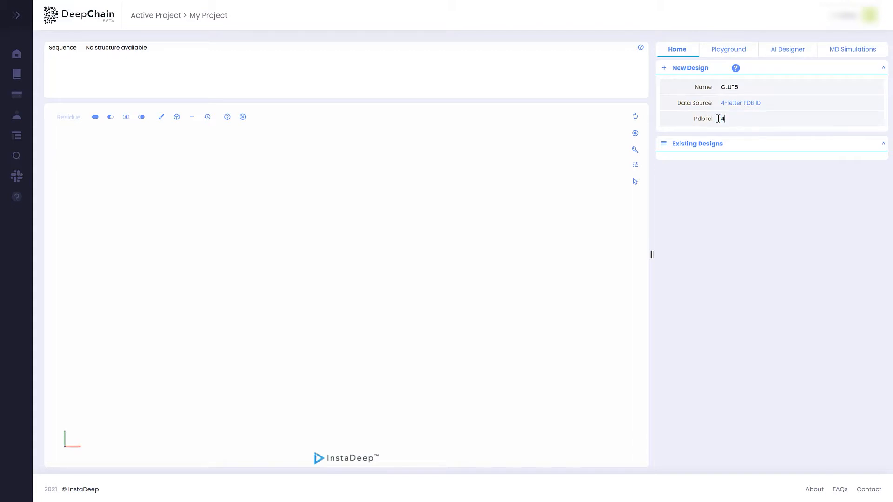
{"action": "type", "text": "YB9"}
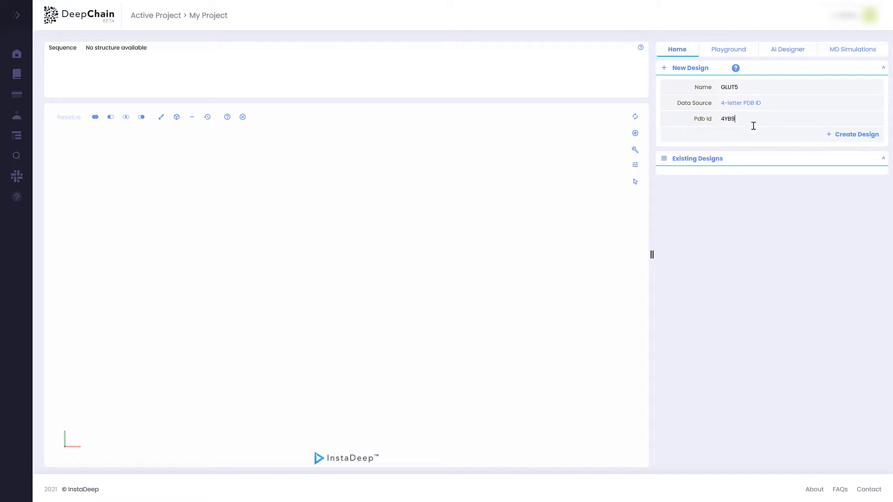
{"action": "left_click", "coordinate": [857, 134]}
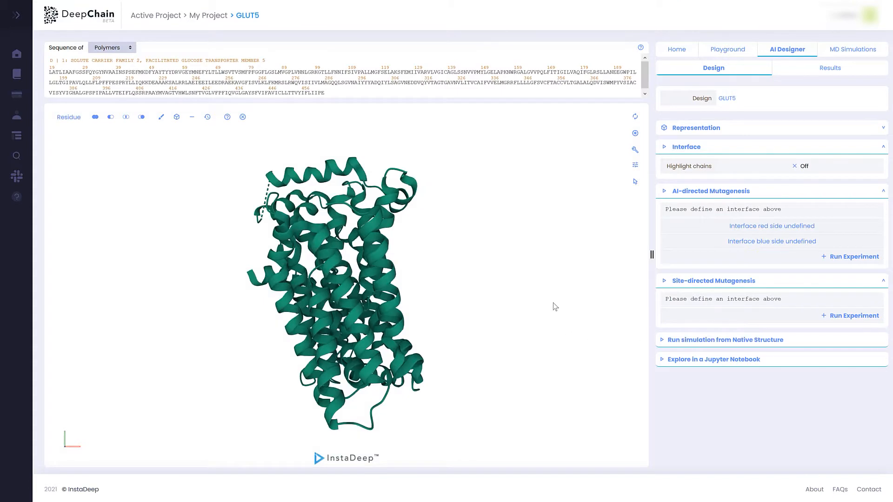
Step: Rotate the GLUT5 protein to another side and switch to MD Simulations
{"action": "left_click_drag", "start_coordinate": [555, 307], "coordinate": [474, 312]}
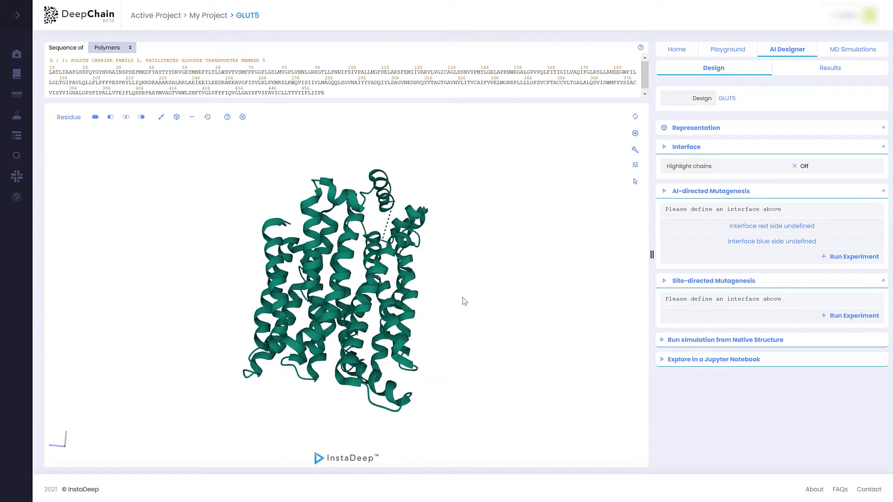
{"action": "mouse_move", "coordinate": [852, 49]}
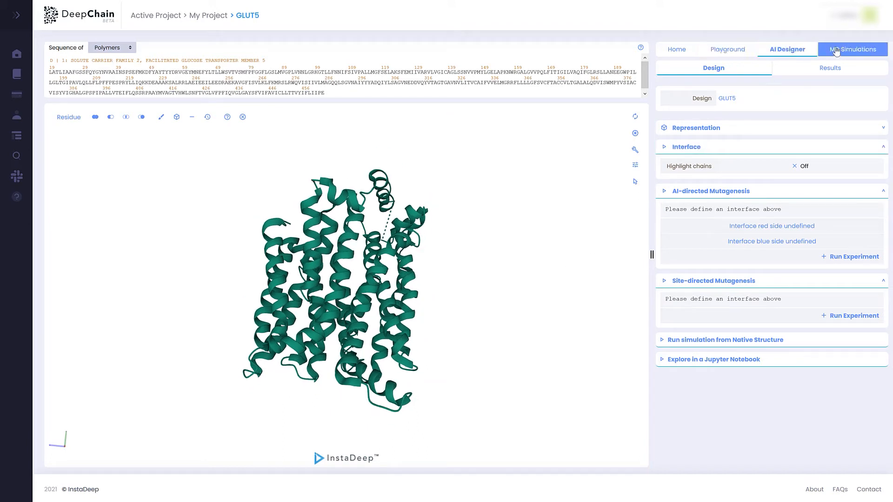
{"action": "left_click", "coordinate": [857, 48]}
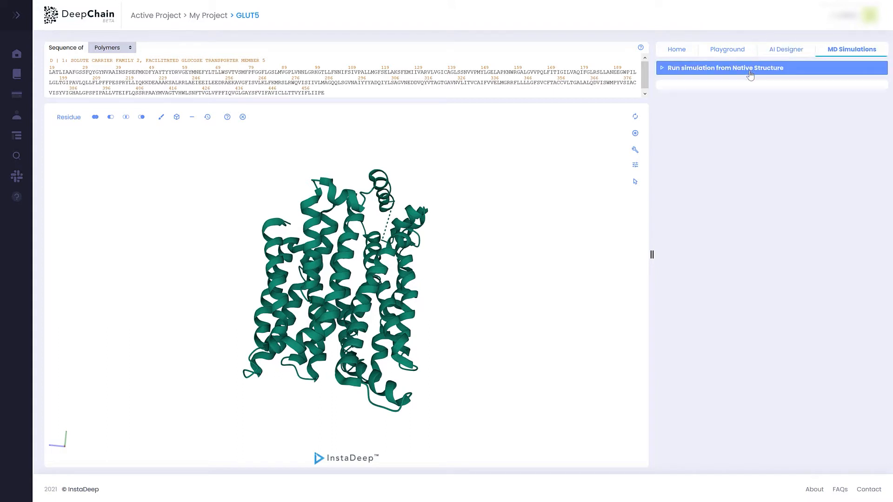
Step: Run a native-structure simulation of 10000 ps with 10% equilibration at 300 K
{"action": "left_click", "coordinate": [725, 68]}
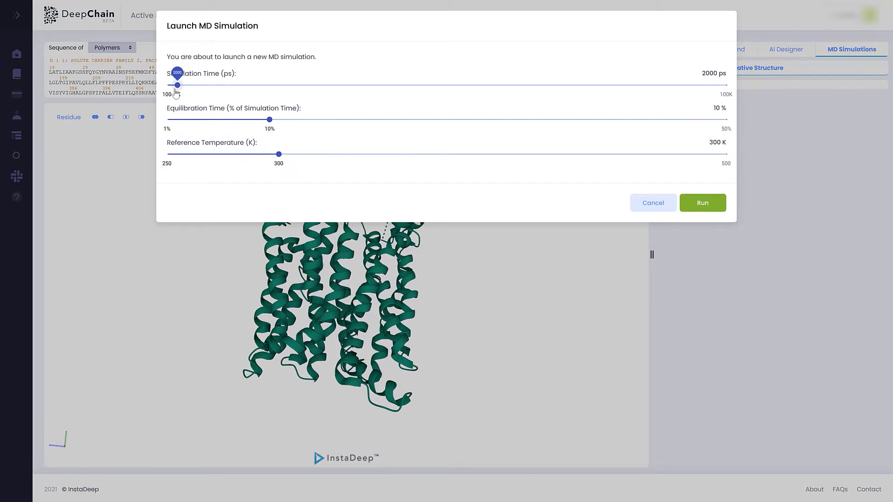
{"action": "left_click_drag", "start_coordinate": [177, 84], "coordinate": [230, 84]}
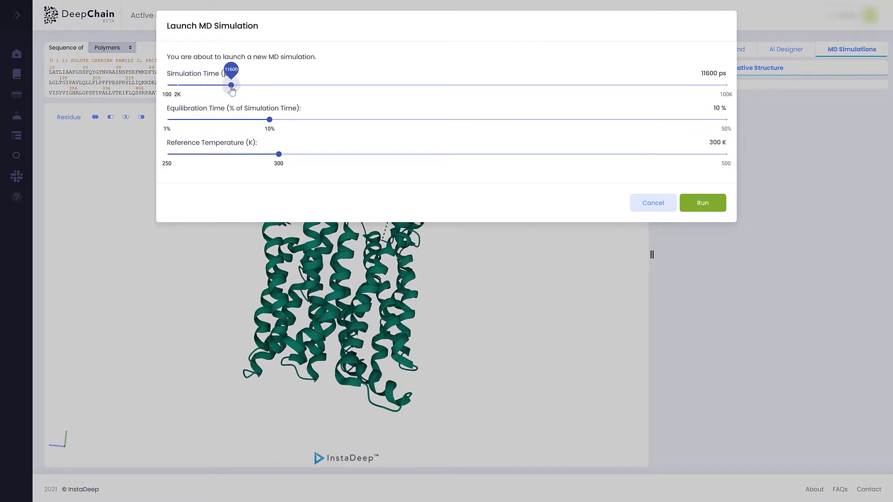
{"action": "left_click_drag", "start_coordinate": [231, 85], "coordinate": [223, 85]}
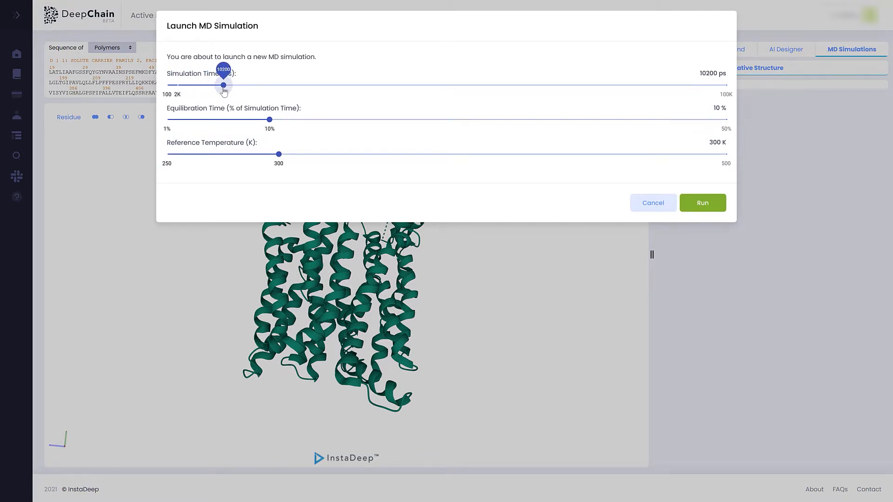
{"action": "left_click_drag", "start_coordinate": [224, 85], "coordinate": [222, 84]}
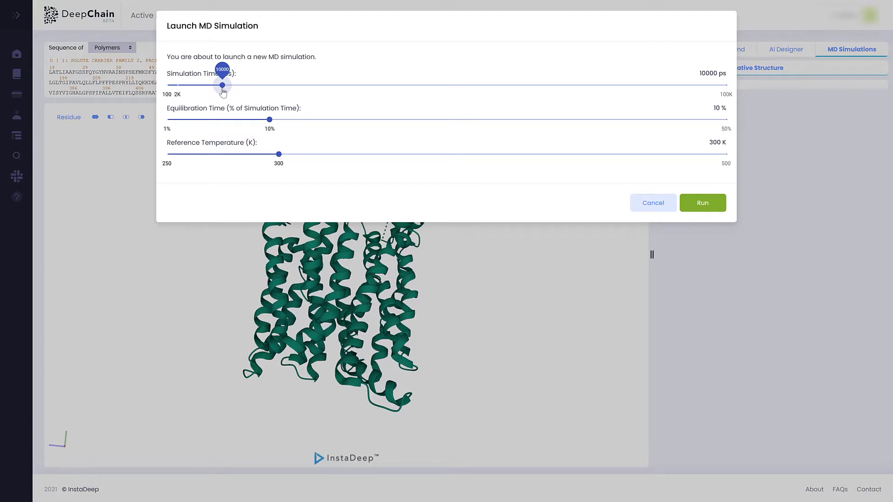
{"action": "mouse_move", "coordinate": [268, 120]}
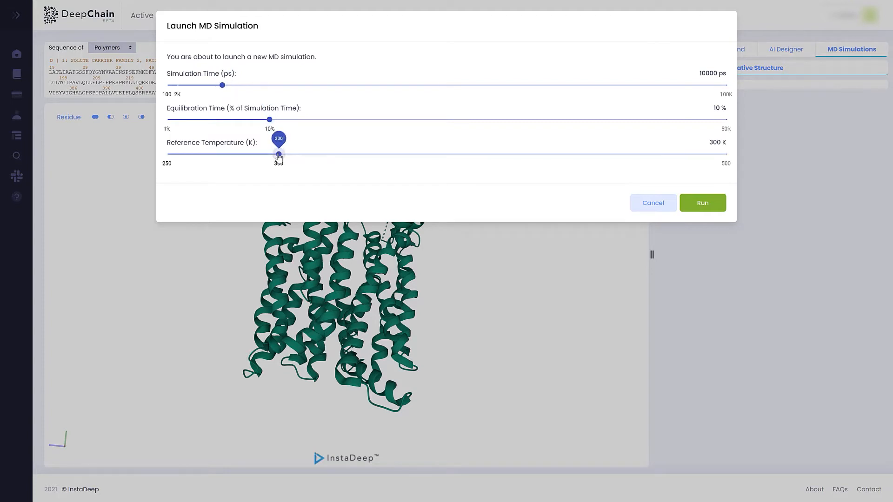
{"action": "left_click", "coordinate": [702, 202]}
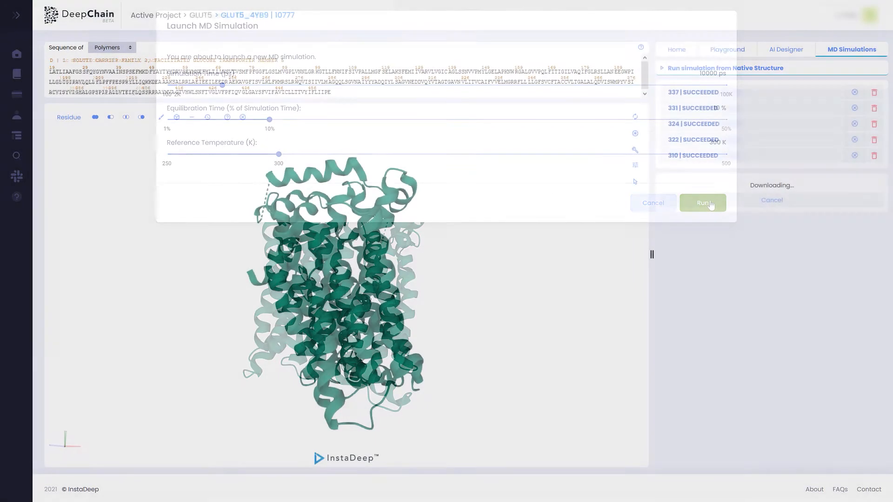
Step: Open a SUCCEEDED GLUT5 simulation to load its trajectory and potential energy plot
{"action": "left_click", "coordinate": [702, 203]}
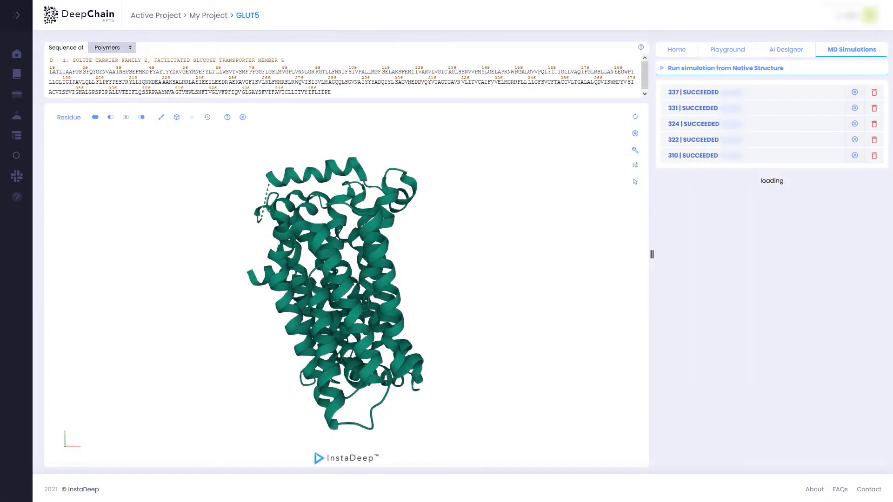
{"action": "left_click", "coordinate": [693, 92]}
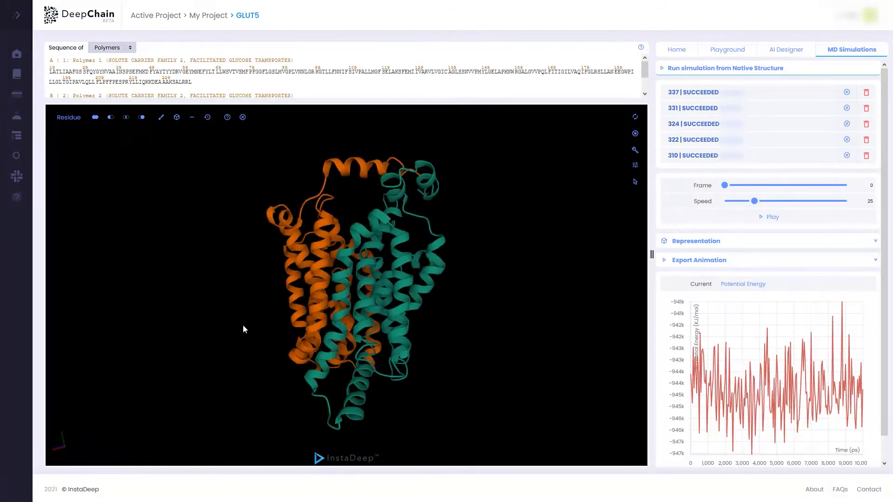
Step: Zoom in and back out on the protein, then plot Radius of Gyration
{"action": "left_click_drag", "start_coordinate": [245, 329], "coordinate": [336, 347]}
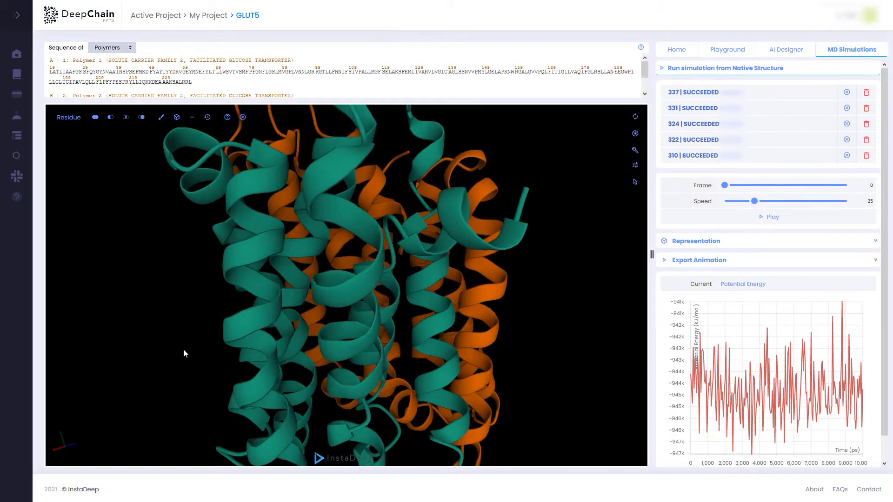
{"action": "left_click_drag", "start_coordinate": [184, 353], "coordinate": [271, 349]}
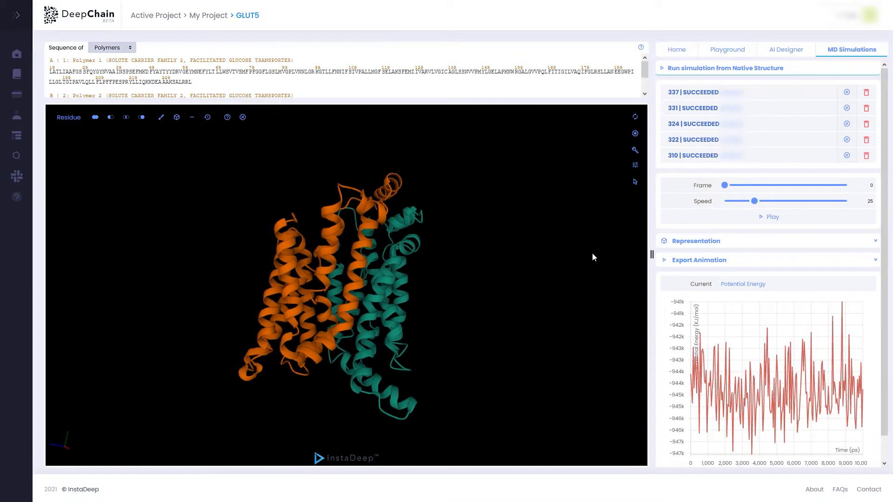
{"action": "left_click", "coordinate": [742, 284]}
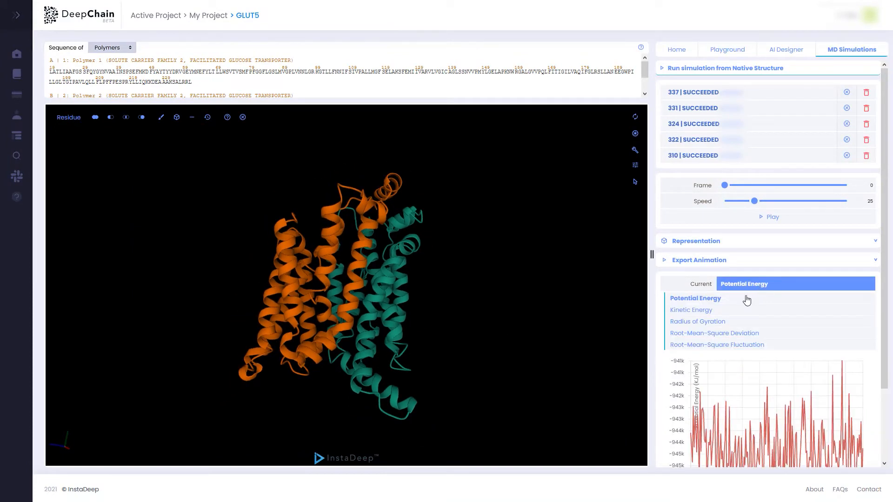
{"action": "left_click", "coordinate": [714, 321]}
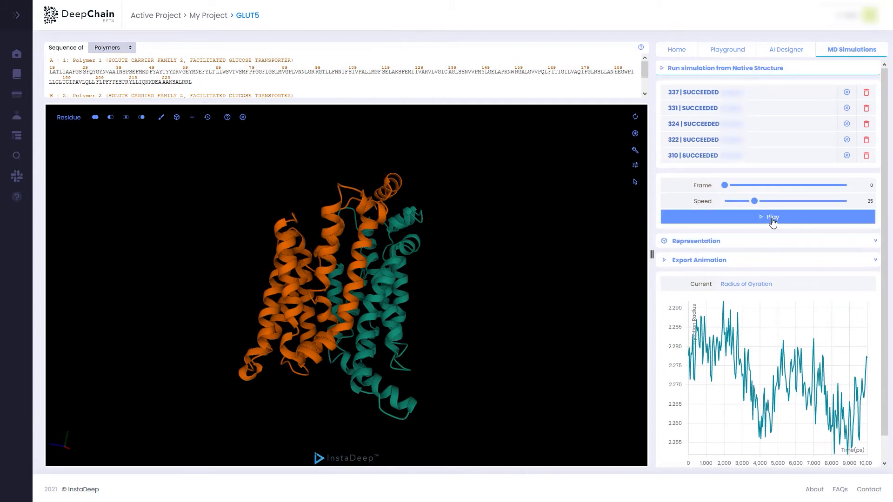
Step: Play the trajectory with playback speed raised to 52
{"action": "left_click", "coordinate": [771, 216]}
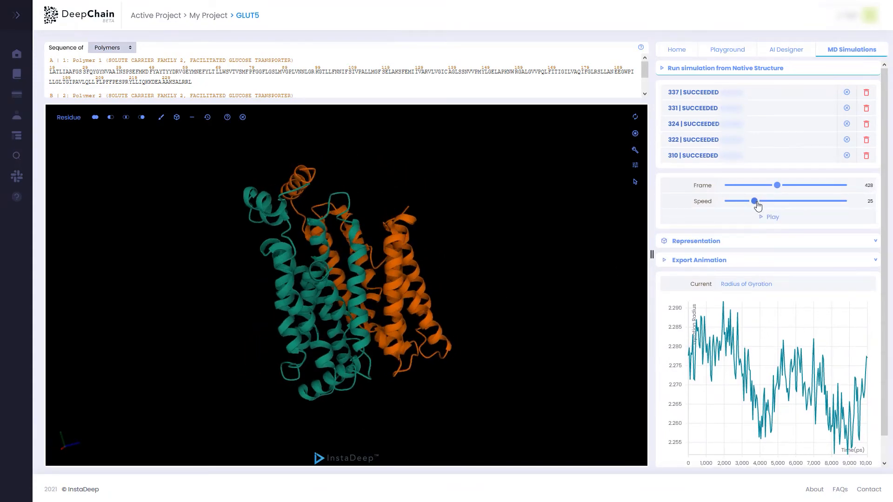
{"action": "left_click_drag", "start_coordinate": [755, 201], "coordinate": [787, 200]}
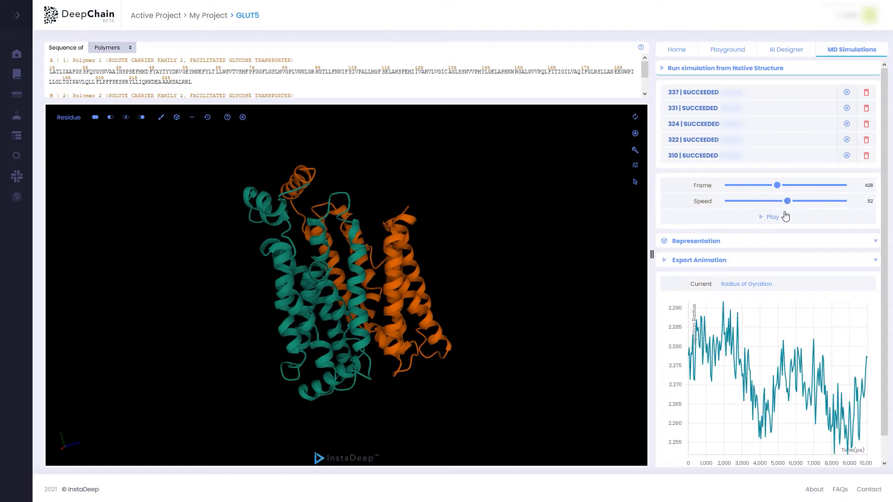
{"action": "left_click", "coordinate": [772, 216]}
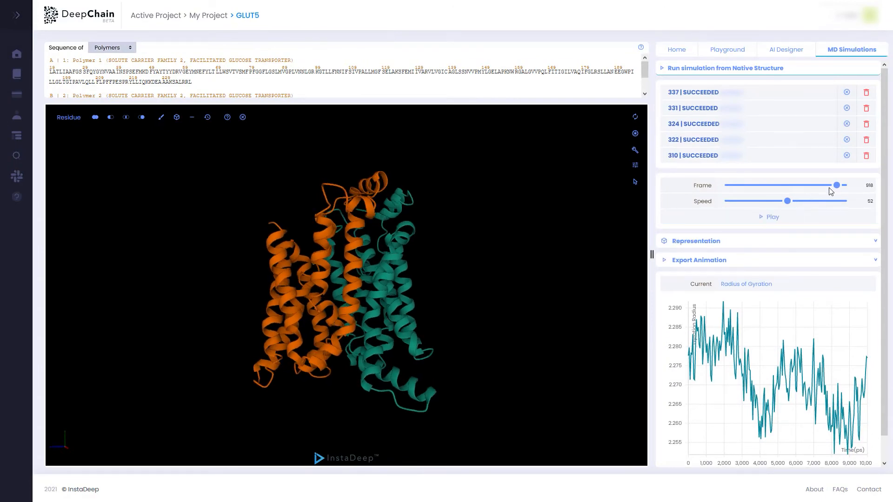
Step: Switch the representation to Coarse Surface, then play and pause the trajectory
{"action": "left_click", "coordinate": [695, 240]}
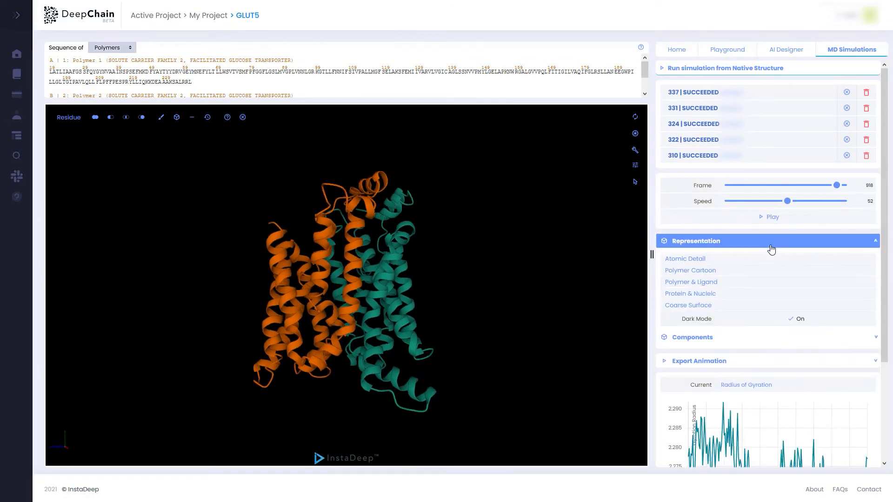
{"action": "left_click", "coordinate": [688, 304]}
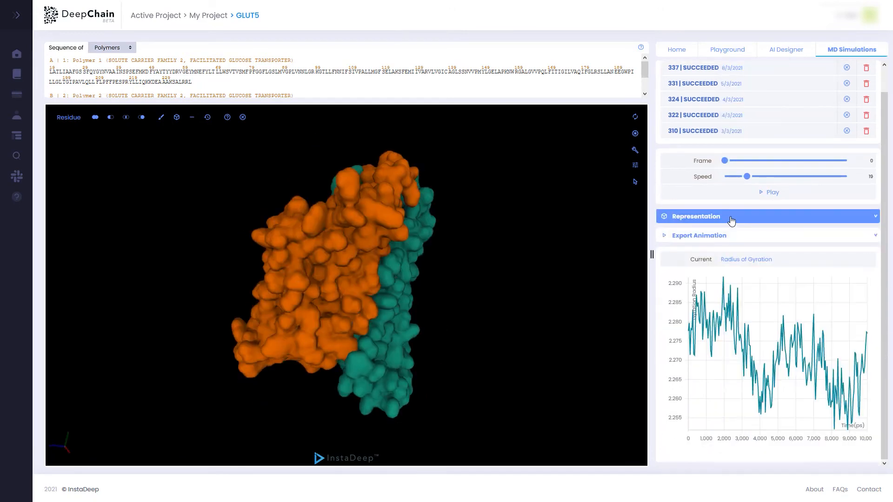
{"action": "left_click", "coordinate": [769, 192]}
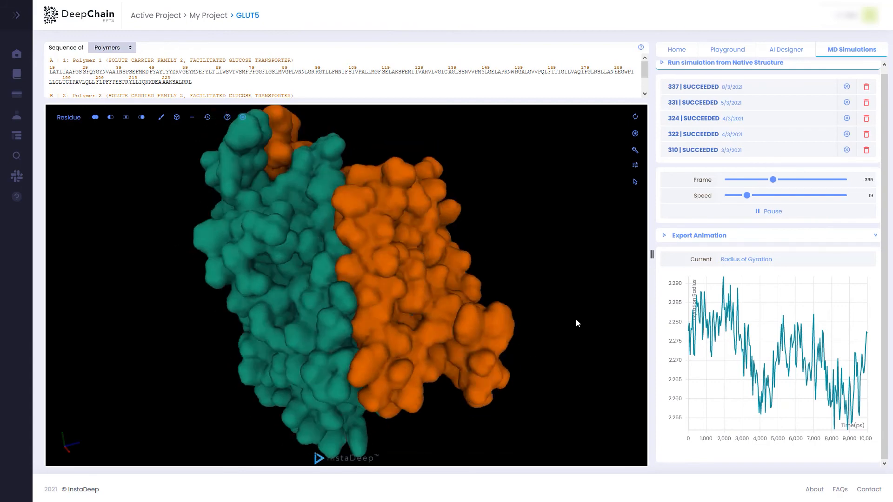
{"action": "left_click", "coordinate": [766, 211]}
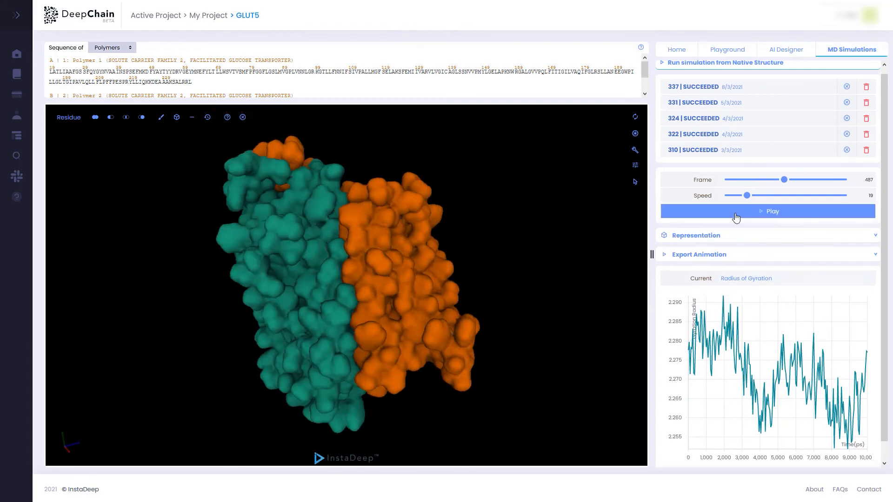
Step: Export the animation at Full HD (1920 x 1080) resolution
{"action": "left_click", "coordinate": [698, 254]}
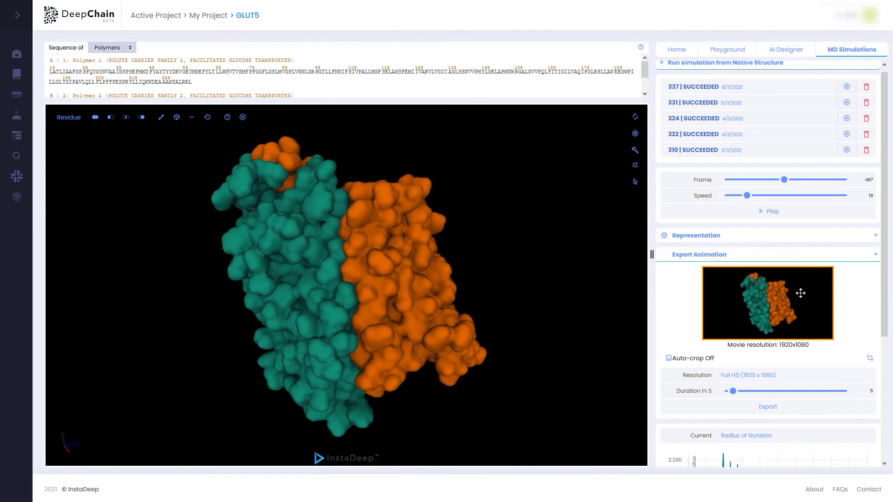
{"action": "left_click", "coordinate": [748, 374]}
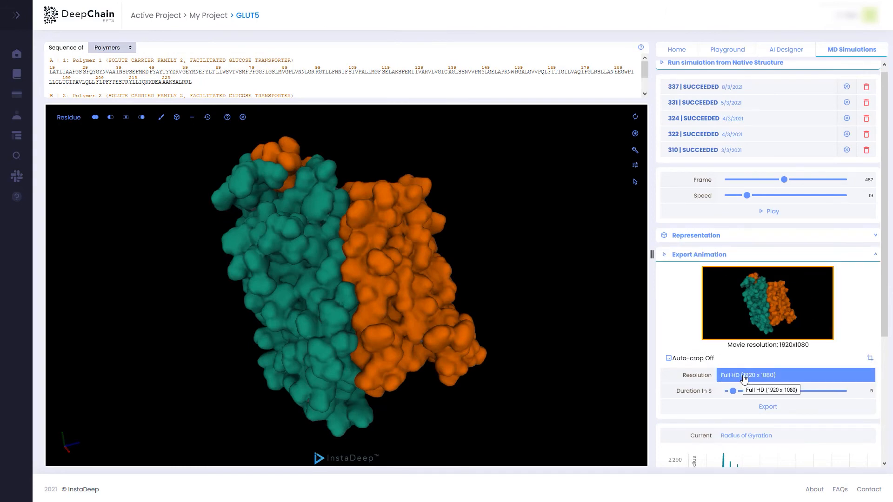
{"action": "left_click", "coordinate": [766, 406]}
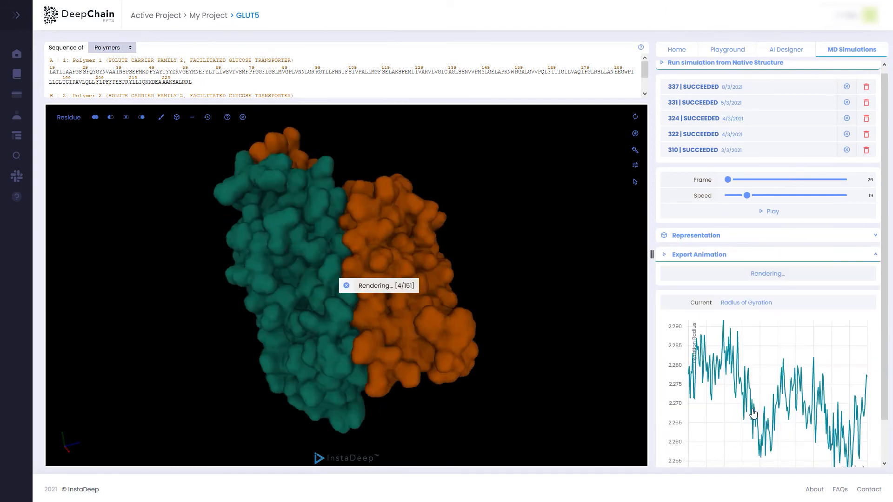